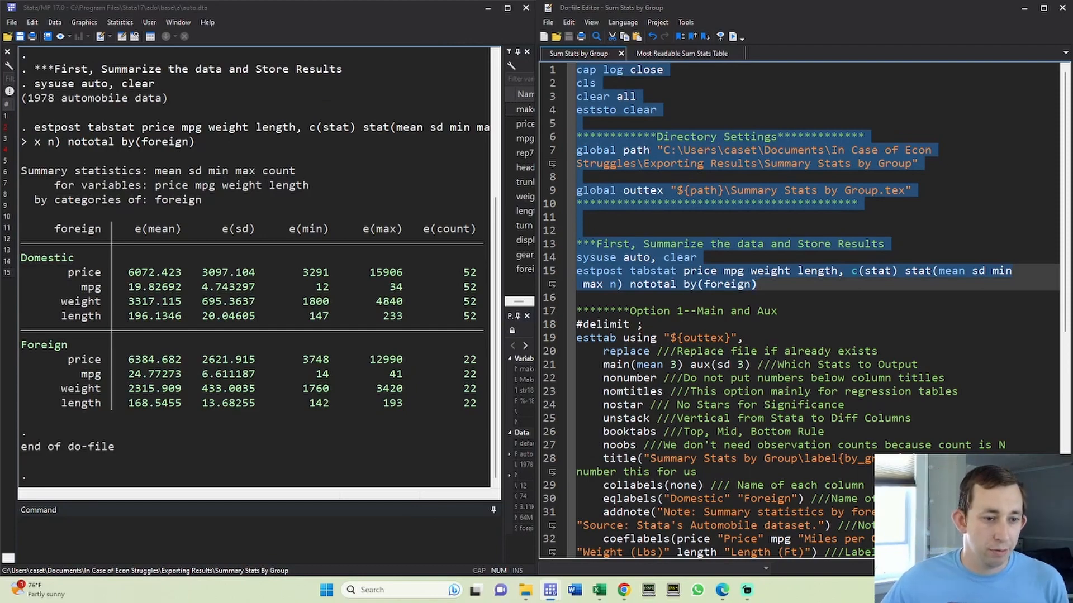
pyautogui.click(756, 284)
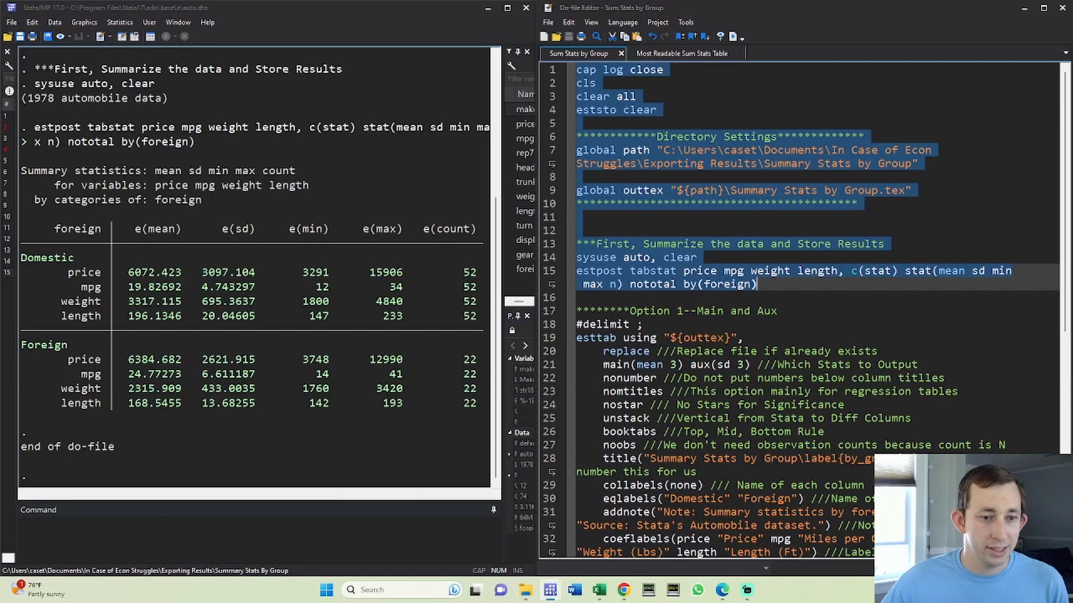
pyautogui.click(852, 270)
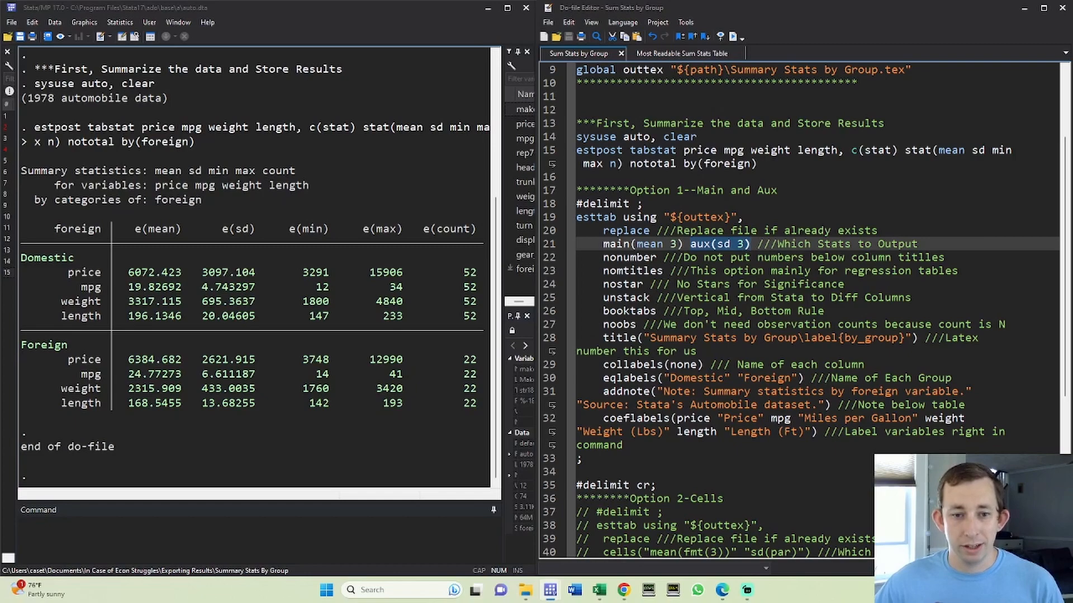
pyautogui.click(751, 244)
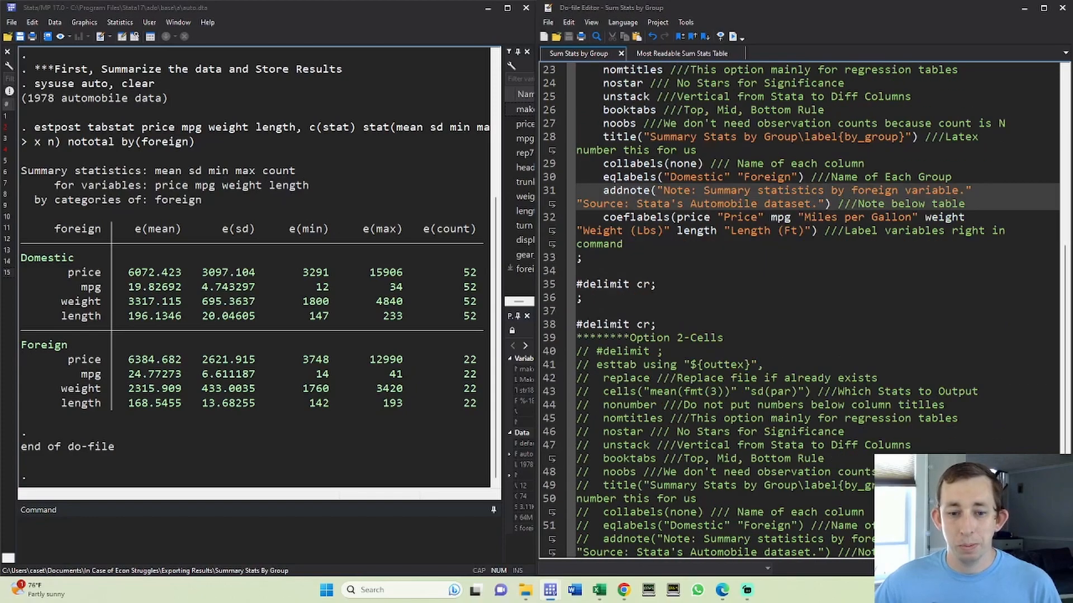
pyautogui.scroll(-3)
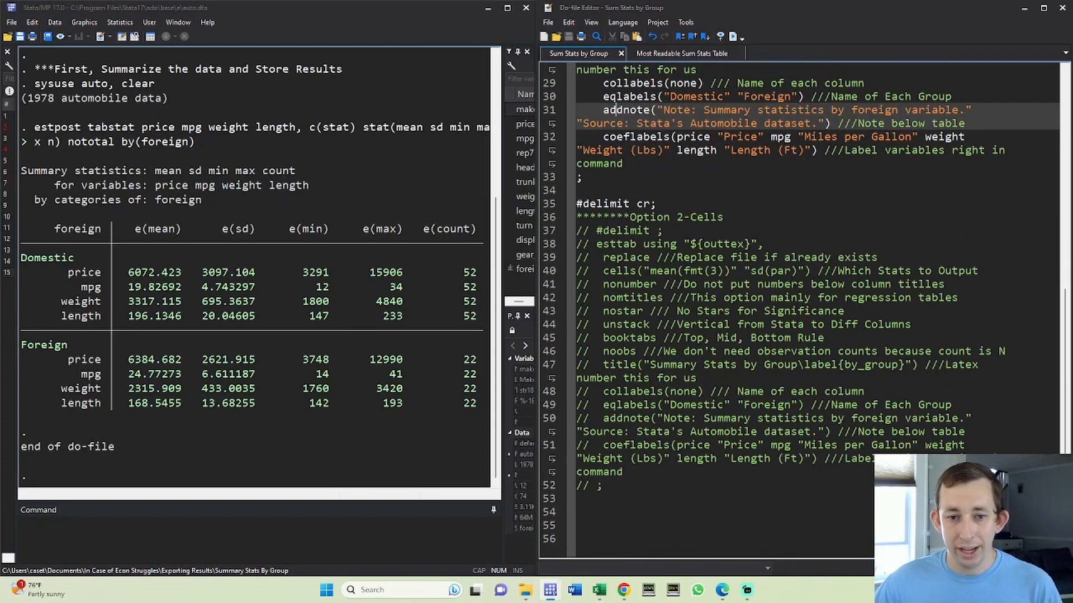